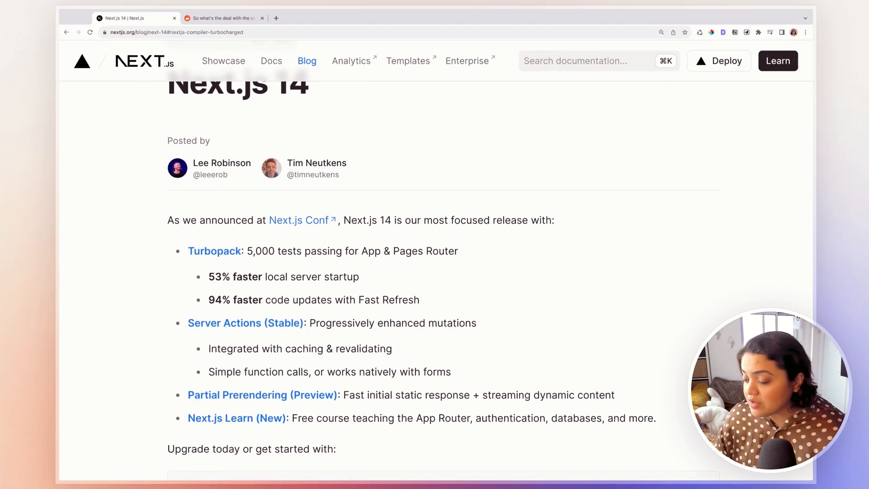
Follow the Turbopack link in the highlights to 'Next.js Compiler: Turbocharged'
scroll("down", 3)
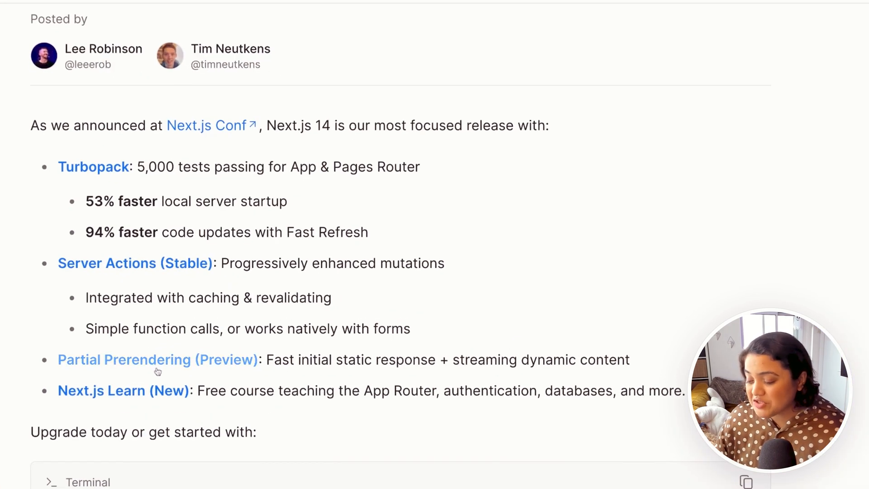
mouse_move(201, 359)
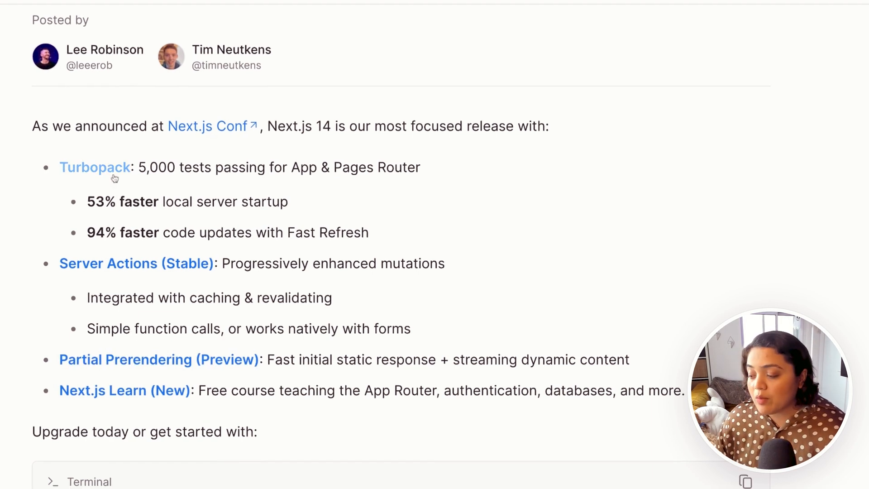
left_click(95, 166)
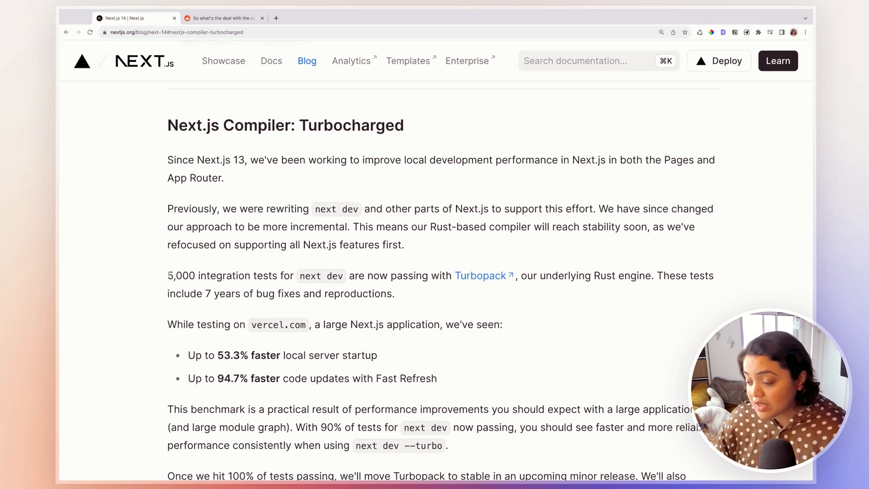
Scroll through the Turbopack results section until the 'Forms and Mutations' heading appears
double_click(220, 275)
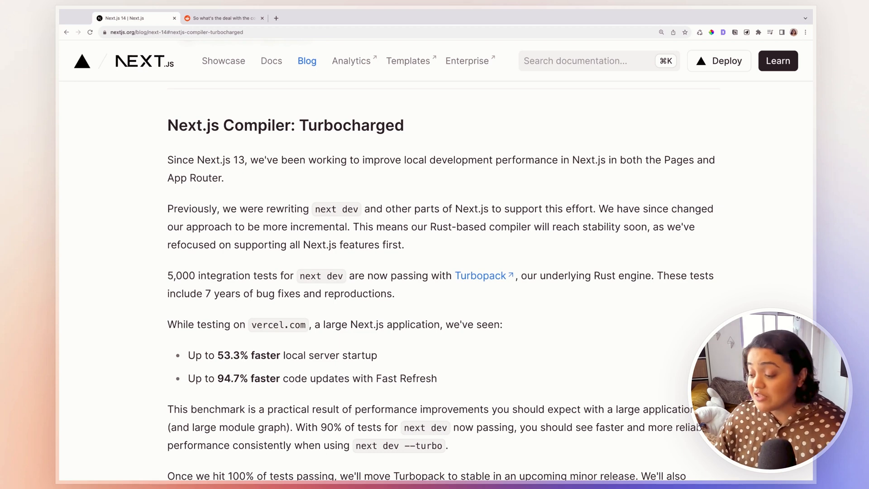
scroll("down", 3)
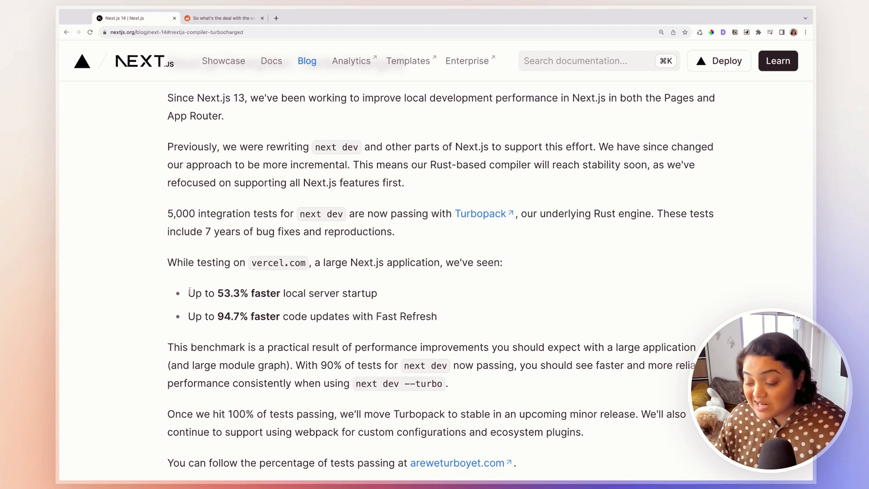
mouse_move(394, 279)
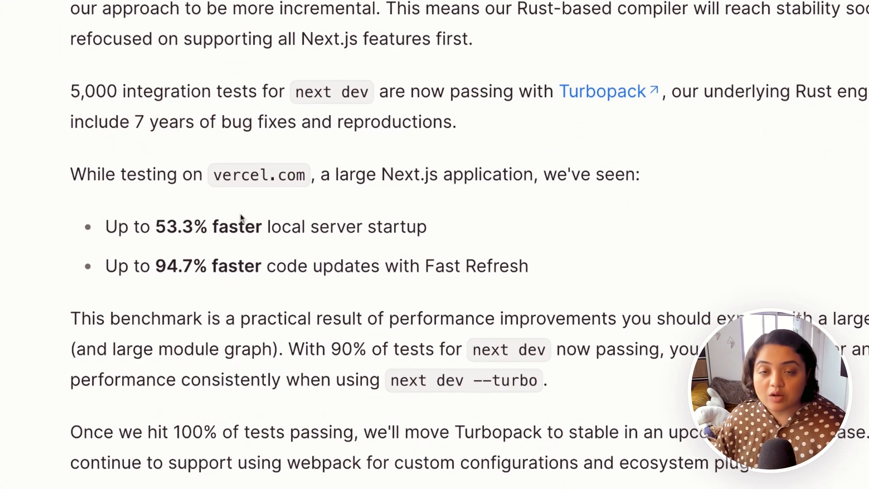
mouse_move(159, 272)
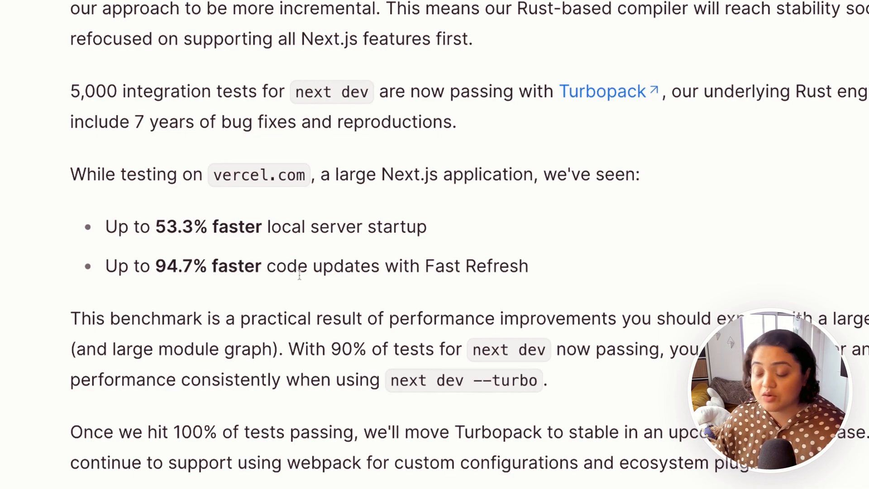
scroll("down", 3)
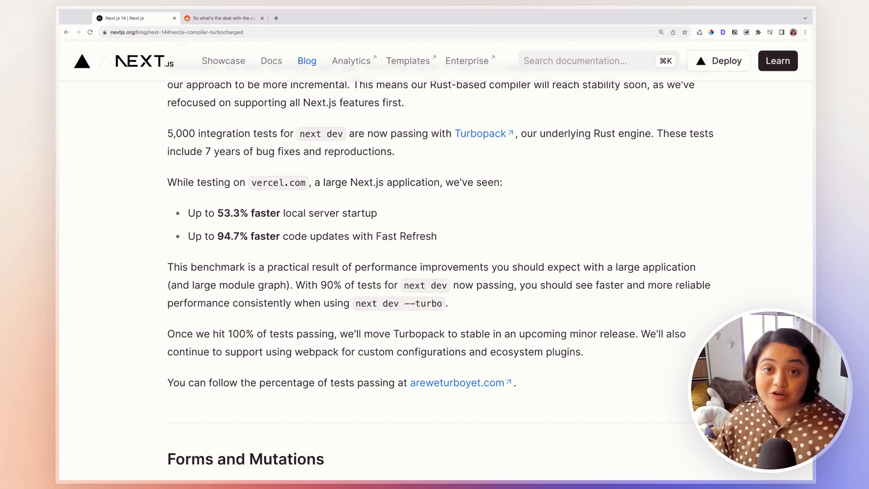
Bring the 'Forms and Mutations' pages/api/submit.ts API Route example into view
scroll("down", 3)
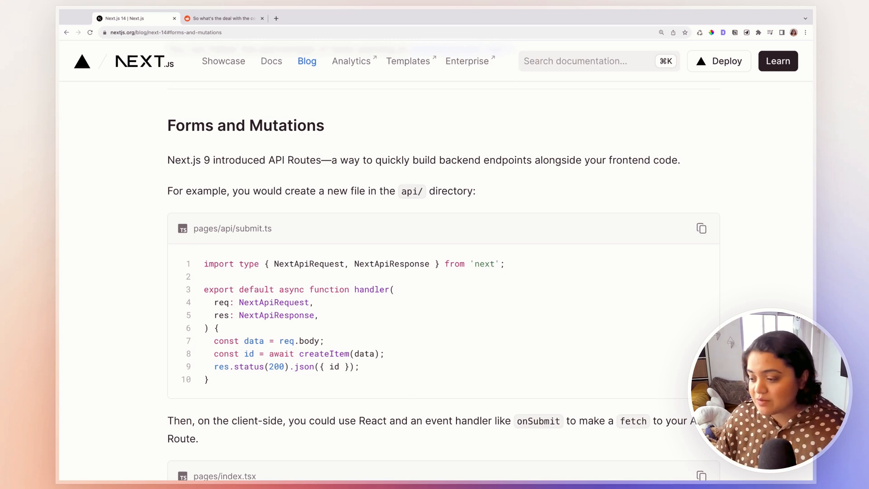
Scroll past the pages/index.tsx form example, clearing the fetch-request line selection
scroll("down", 3)
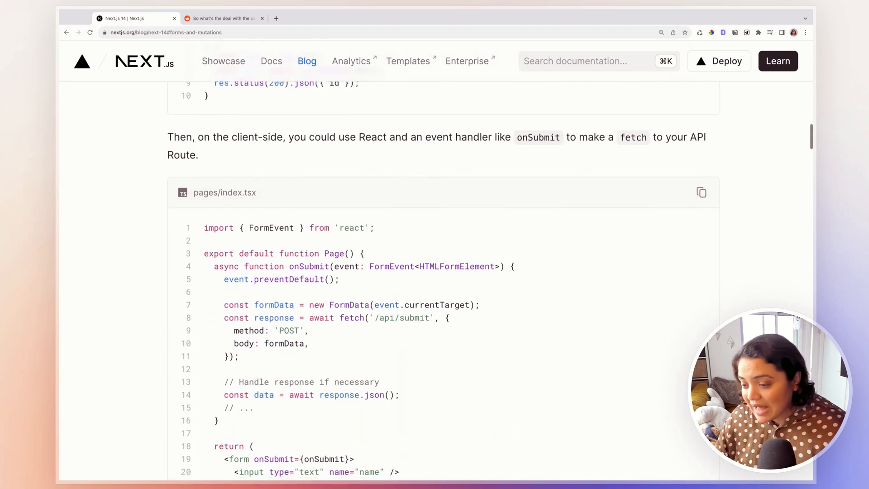
scroll("down", 3)
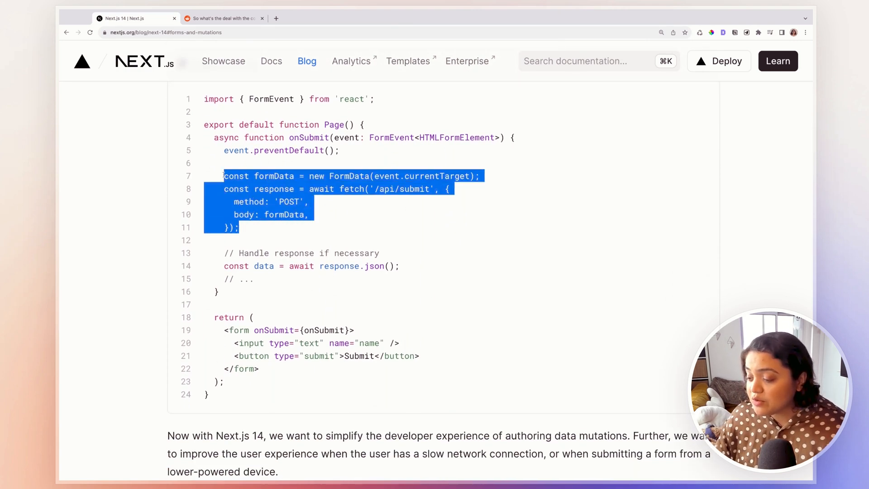
left_click(390, 215)
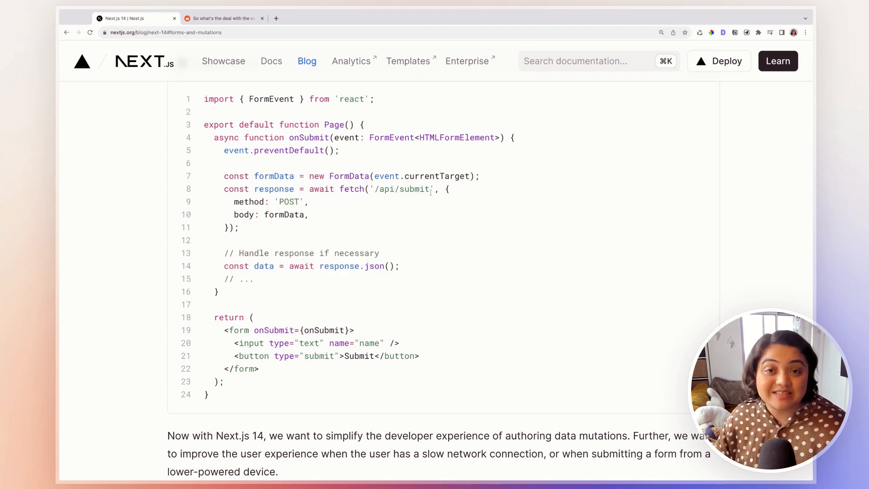
scroll("down", 3)
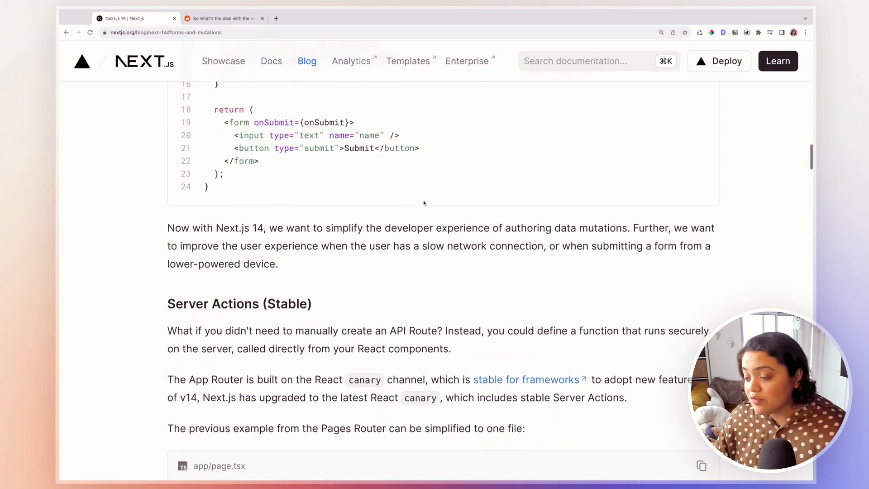
scroll("down", 3)
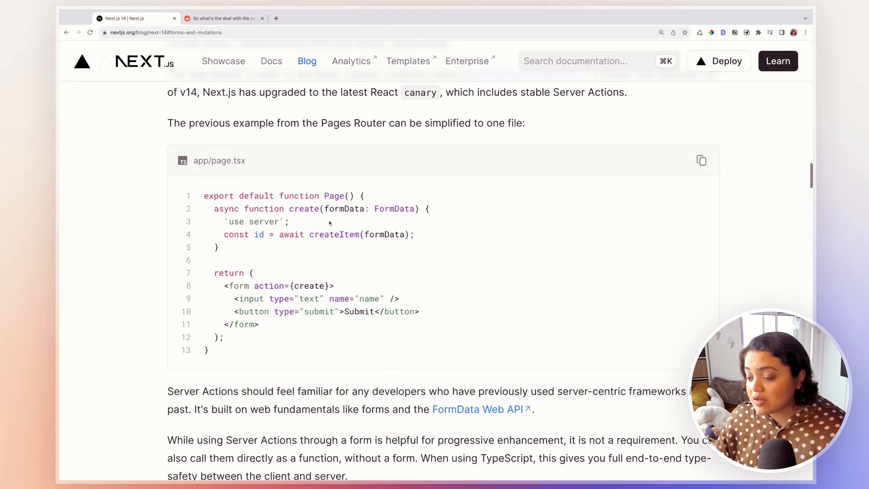
Highlight createItem and other lines in the stable Server Actions app/page.tsx example
double_click(332, 234)
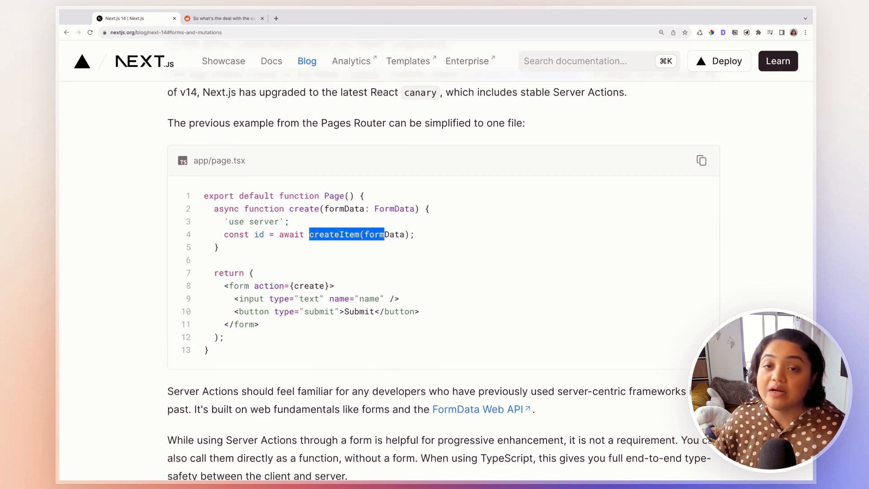
left_click(231, 247)
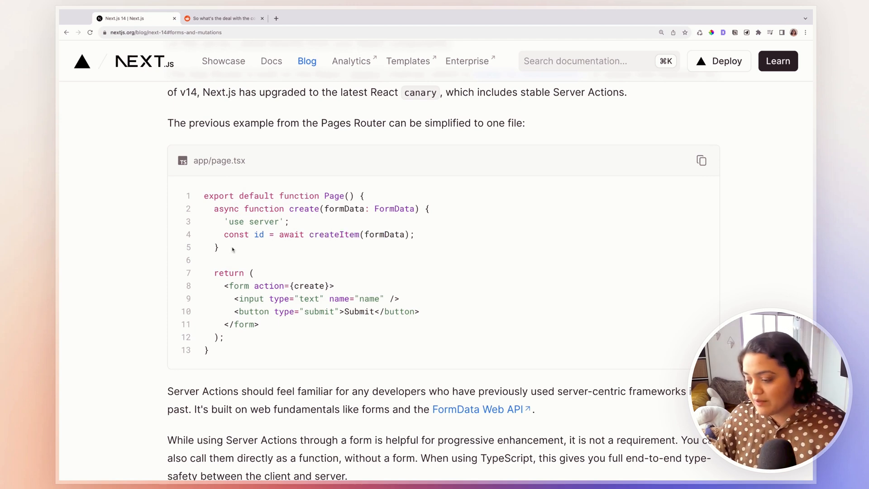
double_click(252, 221)
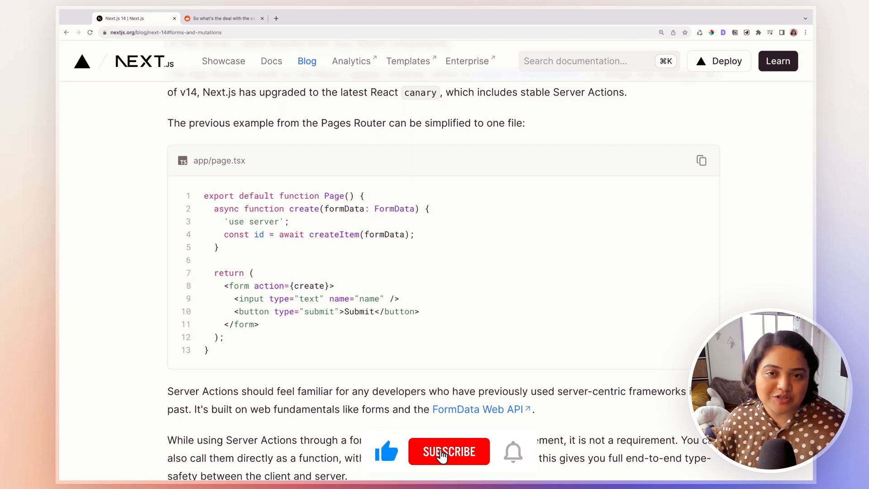
left_click(449, 451)
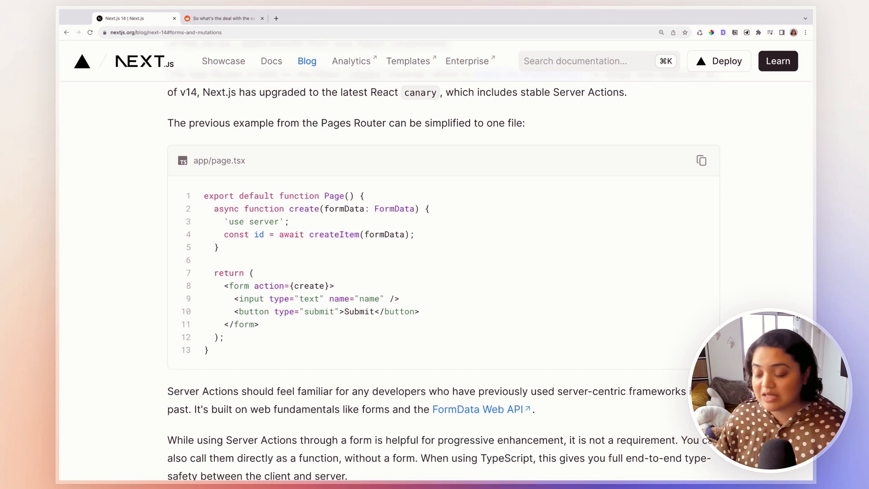
scroll("down", 3)
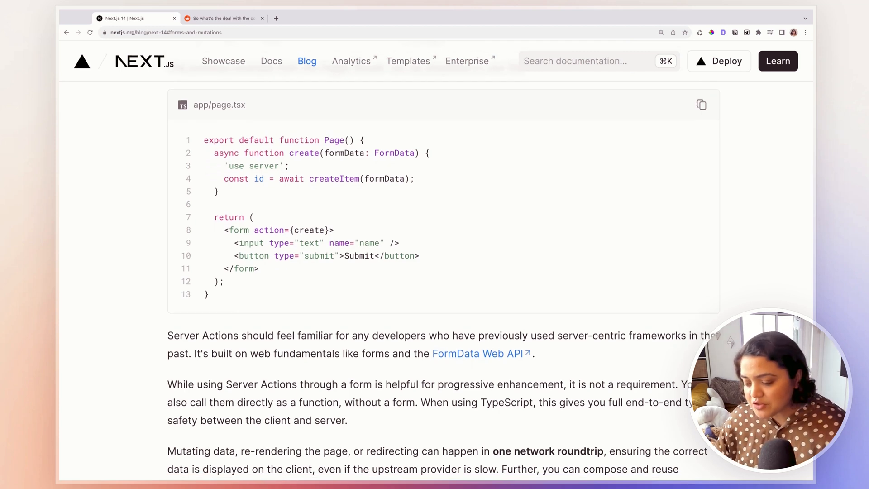
Scroll to the 'Caching, Revalidating, Redirecting, and more' heading below app/page.tsx
scroll("down", 3)
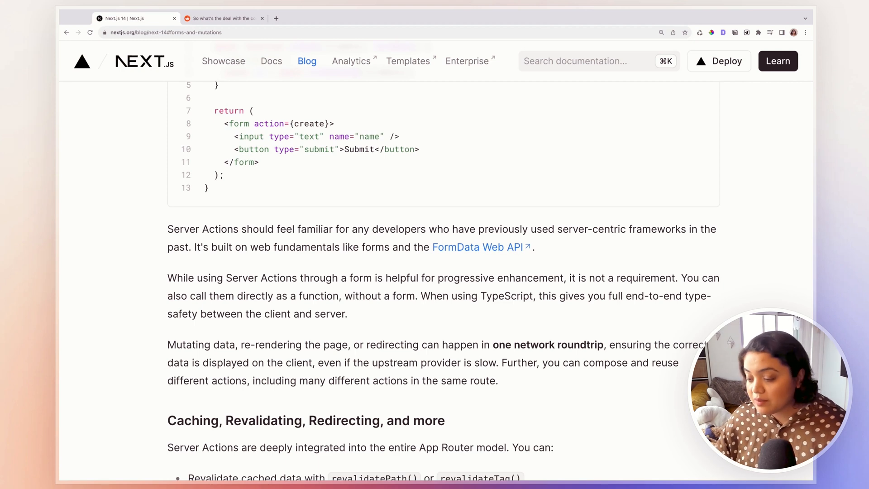
mouse_move(473, 338)
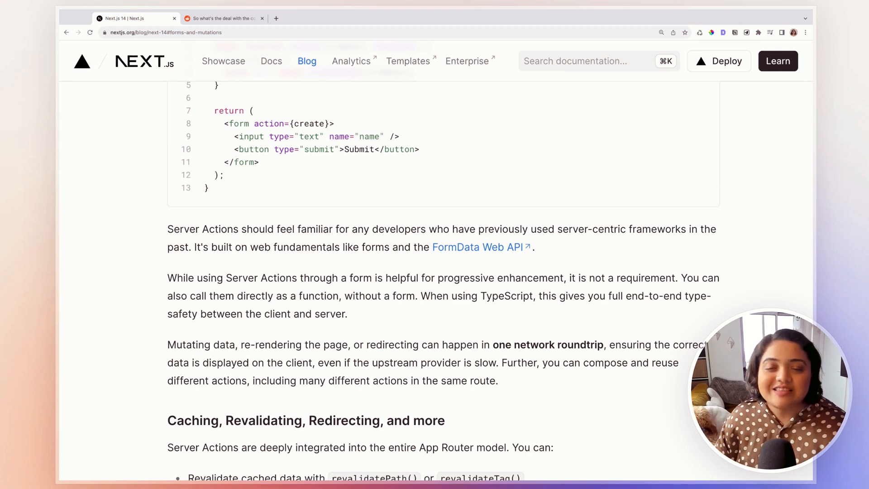
scroll("down", 3)
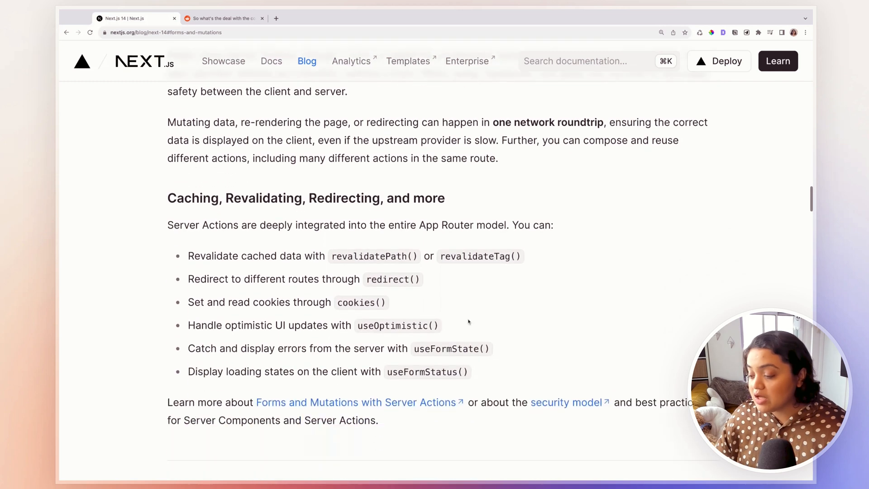
mouse_move(277, 198)
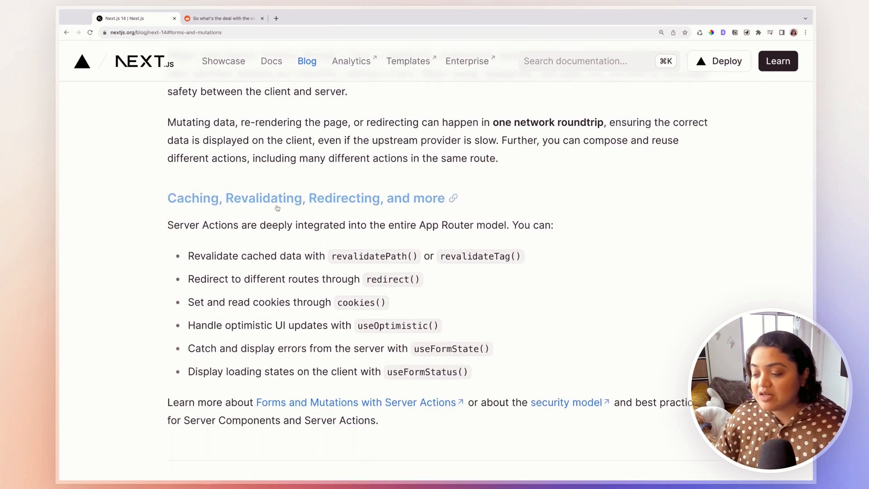
mouse_move(365, 286)
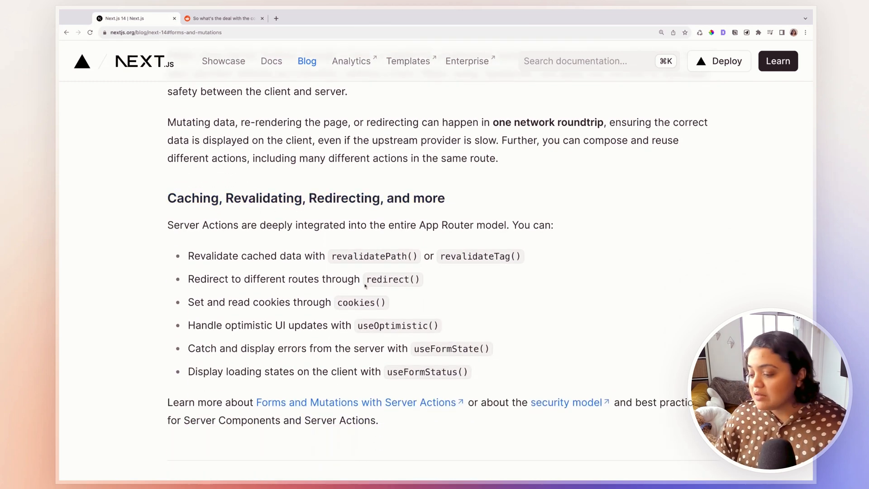
mouse_move(364, 286)
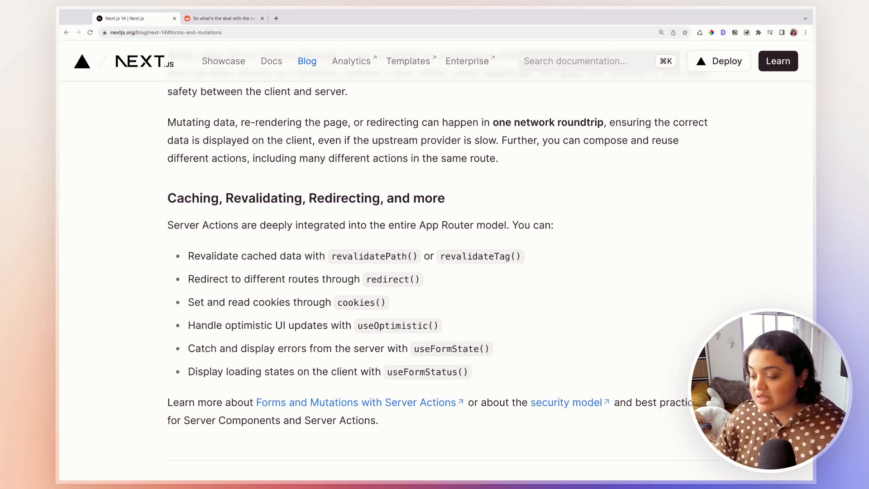
mouse_move(391, 198)
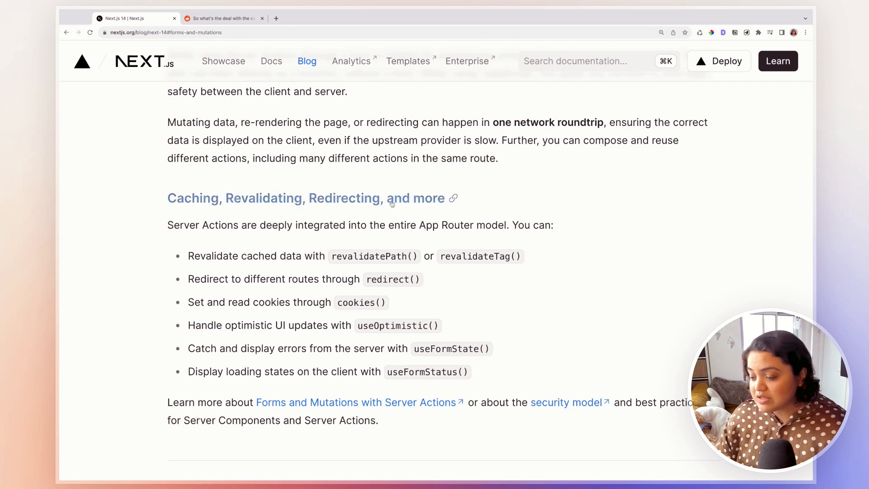
mouse_move(285, 255)
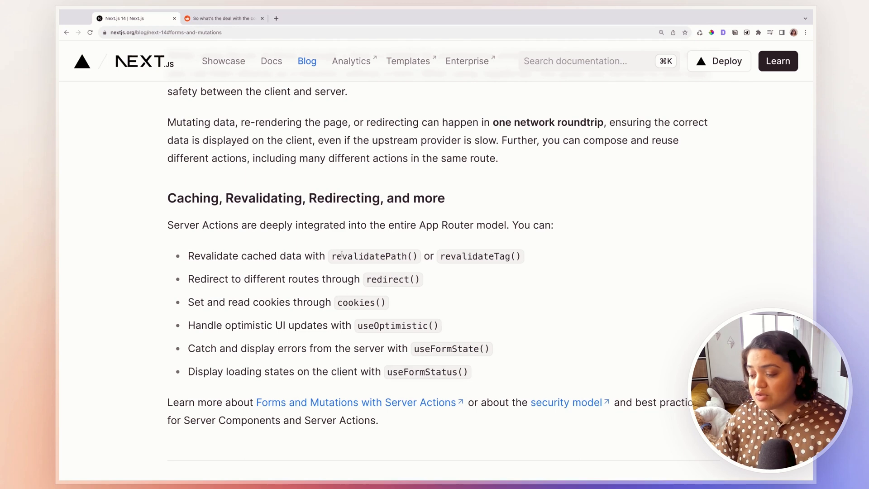
mouse_move(323, 293)
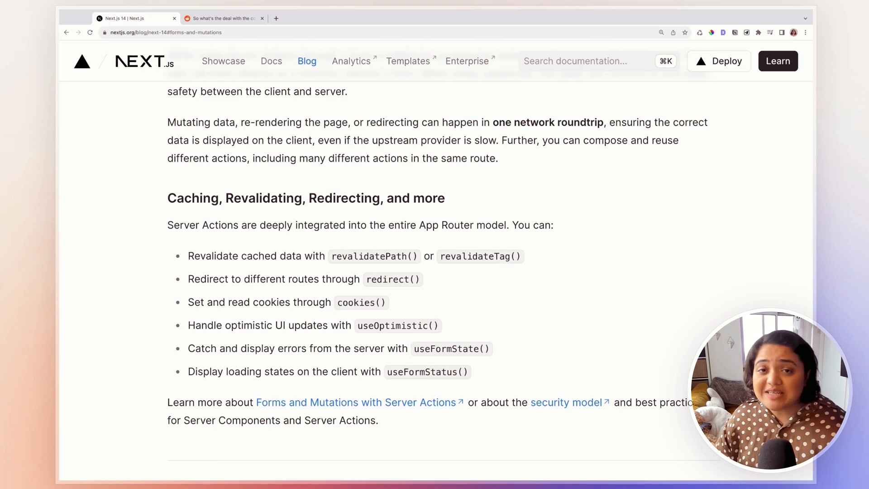
scroll("down", 3)
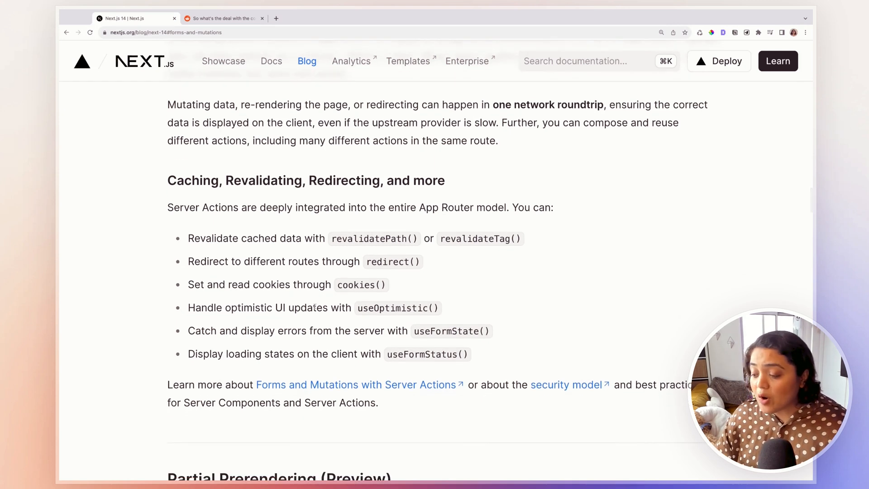
mouse_move(474, 345)
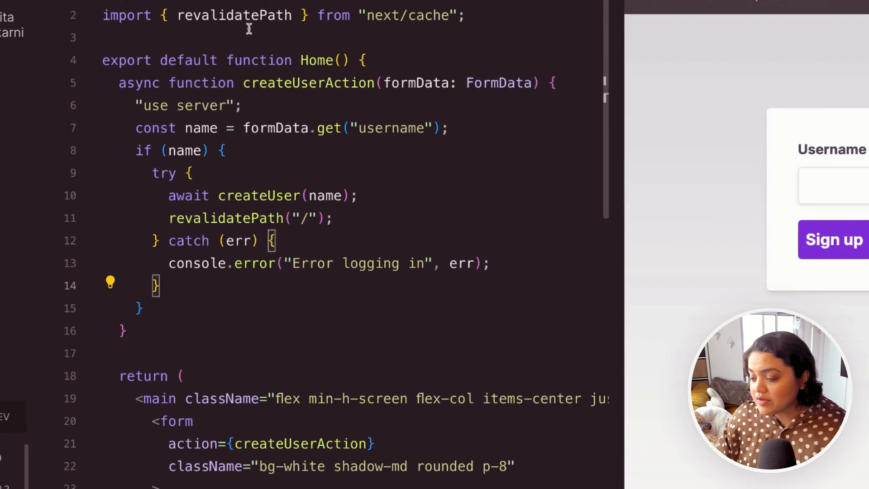
Highlight createUserAction and the "use server" directive in page.tsx
double_click(308, 82)
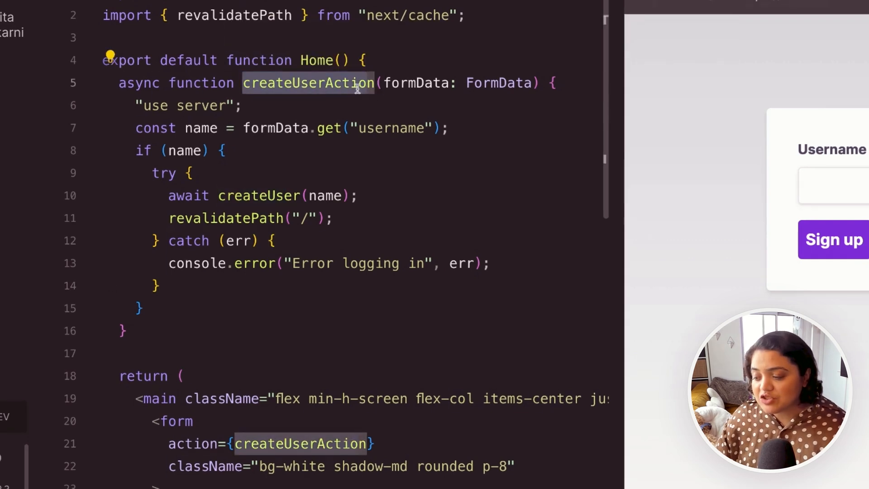
double_click(188, 105)
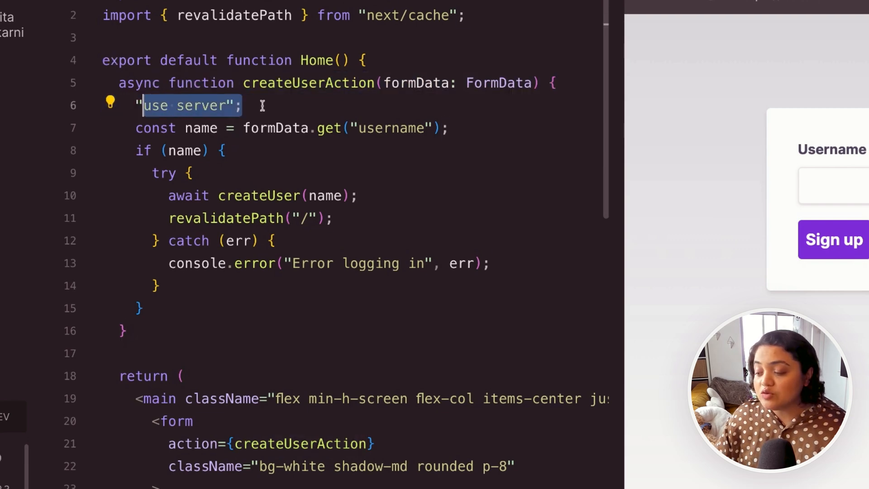
scroll("down", 3)
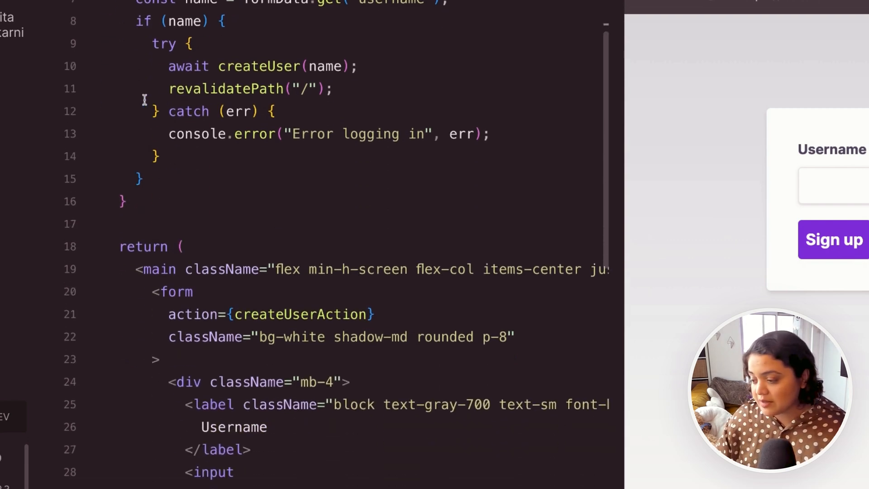
scroll("down", 3)
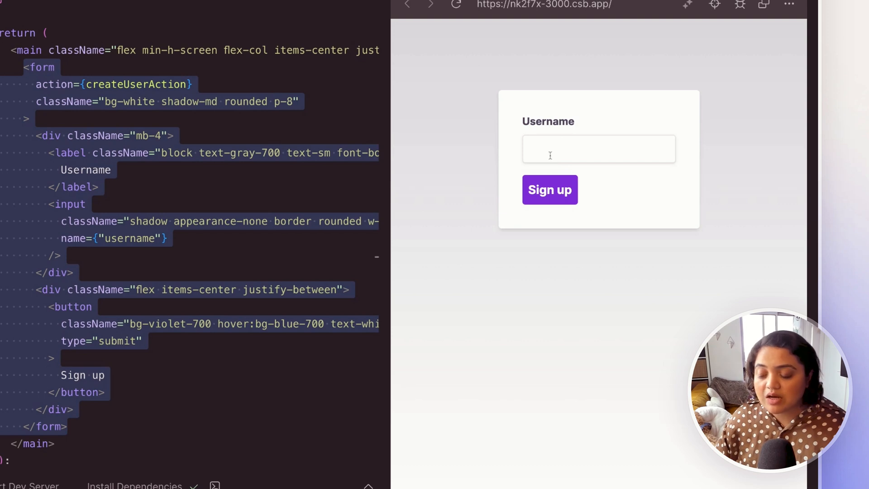
mouse_move(549, 189)
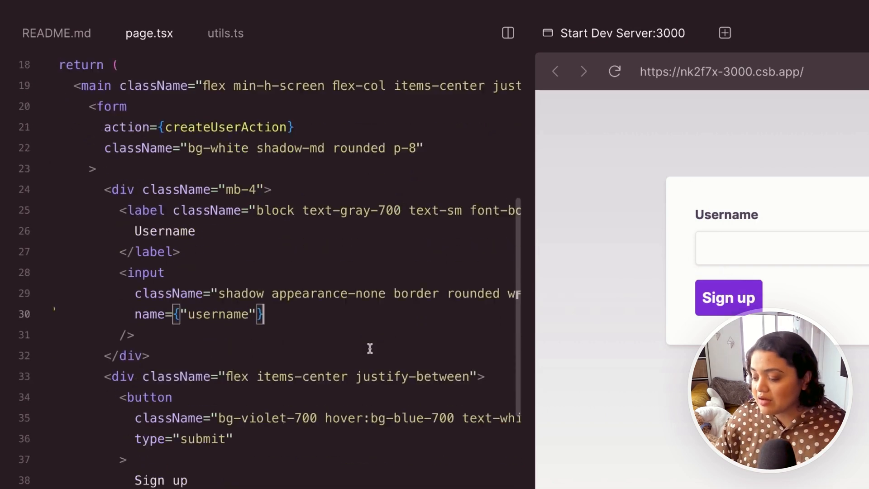
Point out the form-data name variable and the revalidatePath call
scroll("up", 3)
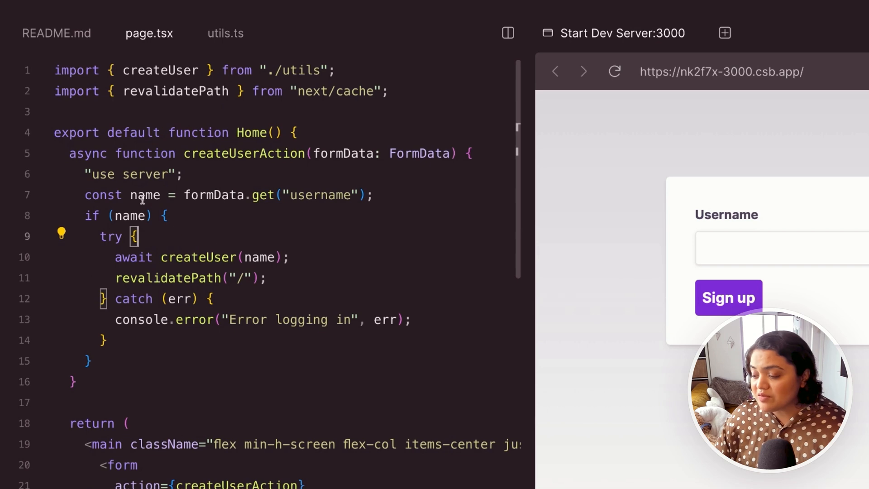
double_click(263, 194)
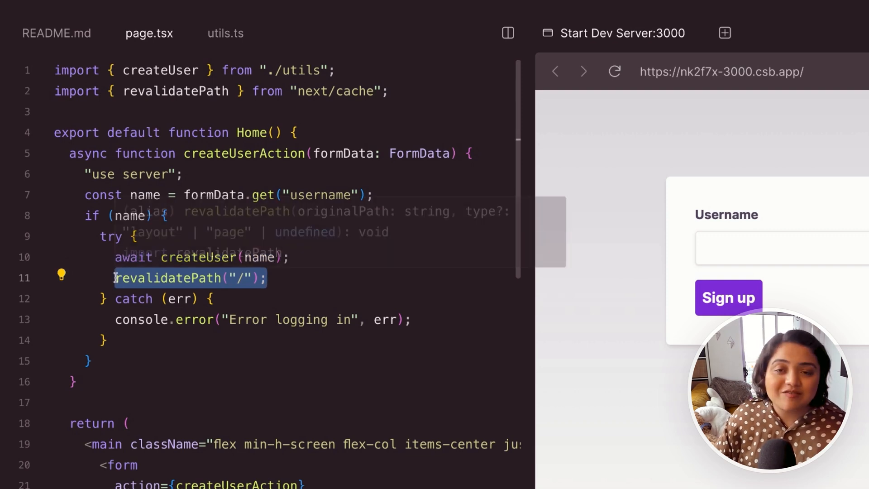
left_click(238, 277)
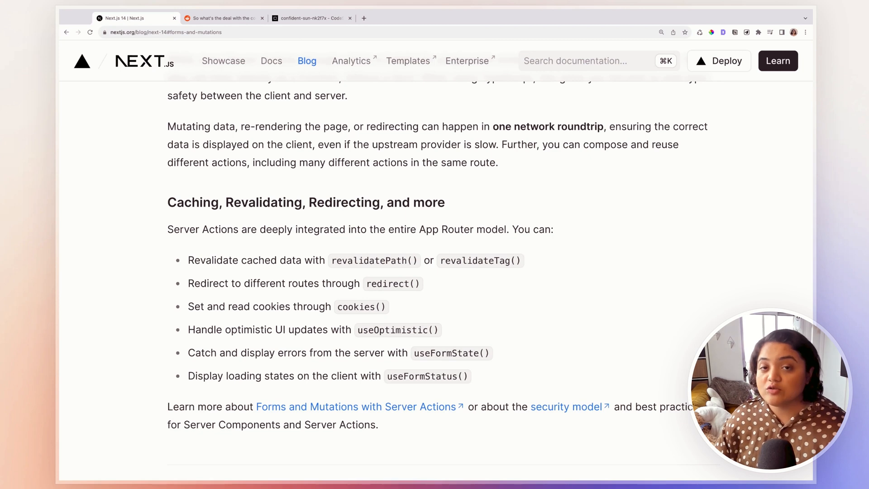
mouse_move(322, 104)
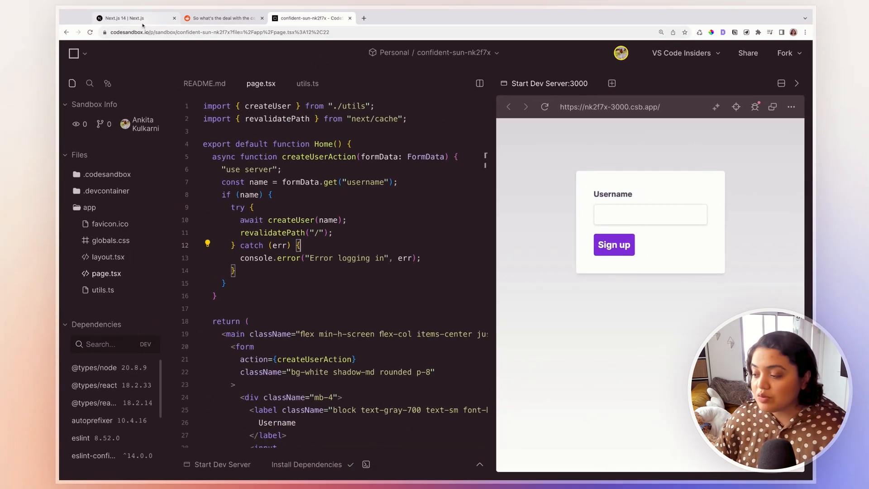
Return to the Next.js 14 tab and scroll to the Partial Prerendering Suspense example
left_click(133, 18)
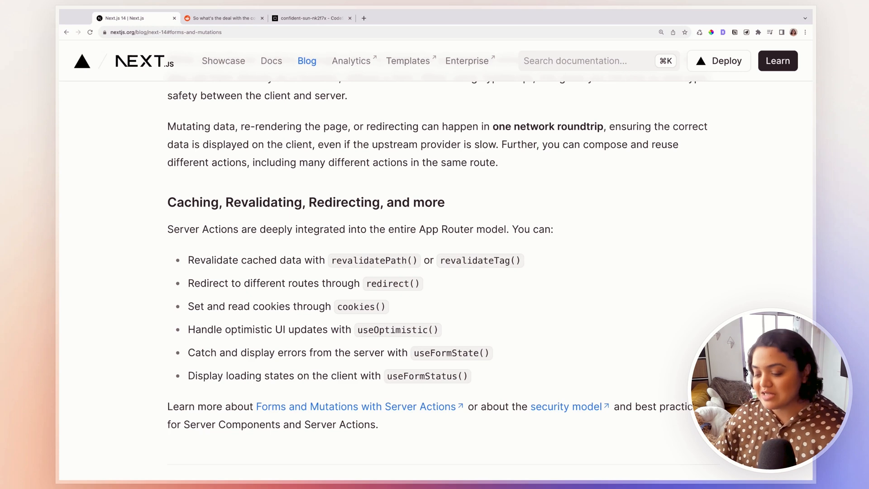
scroll("down", 3)
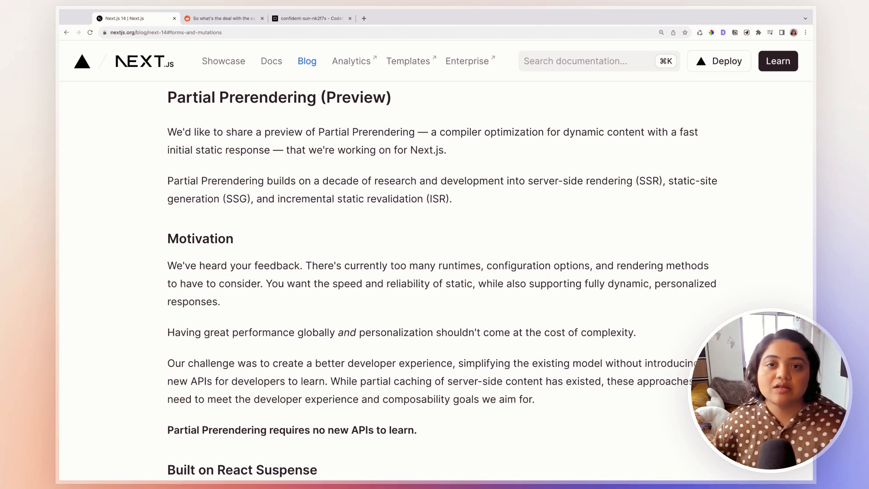
scroll("down", 3)
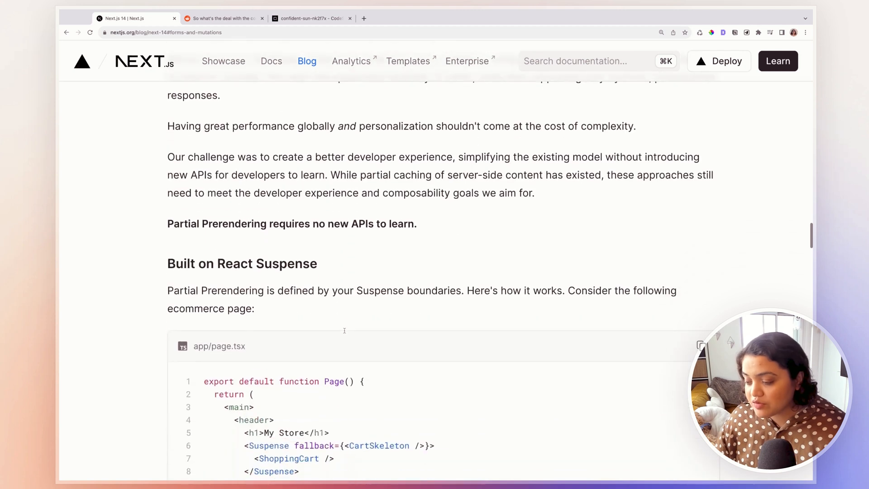
scroll("down", 3)
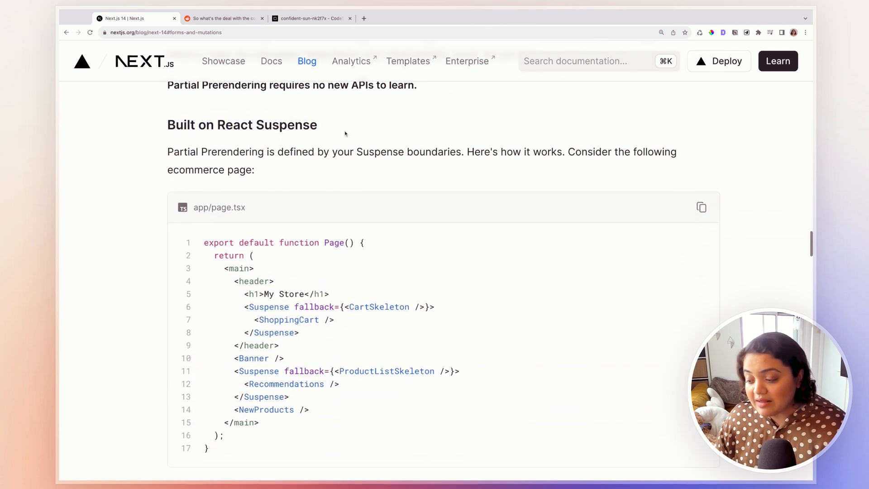
Mark the Recommendations line in the Suspense code, then scroll to the static HTML shell
scroll("down", 3)
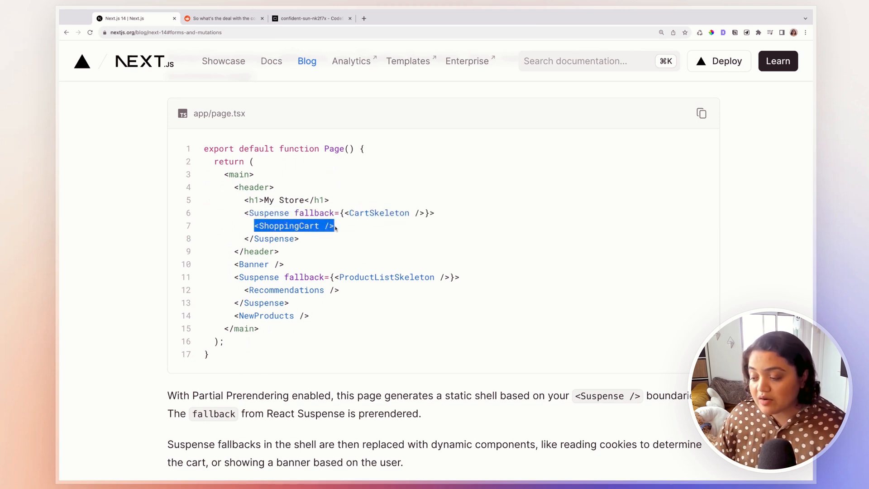
scroll("down", 3)
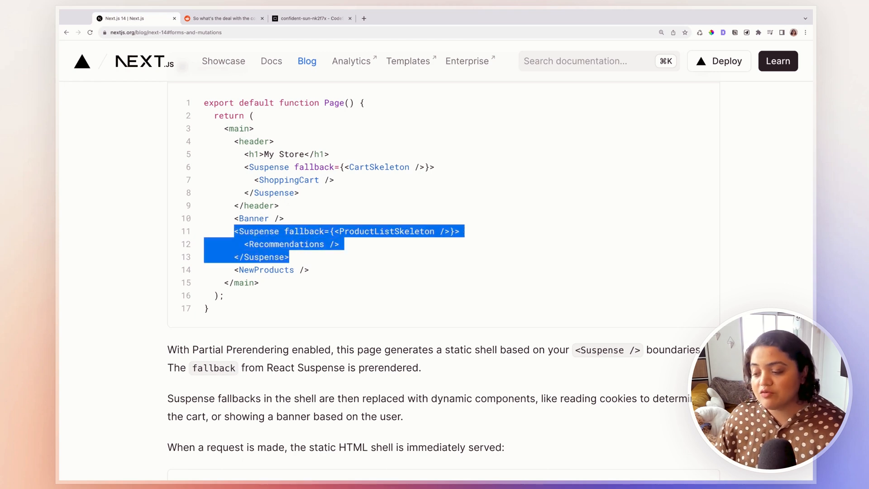
left_click(171, 244)
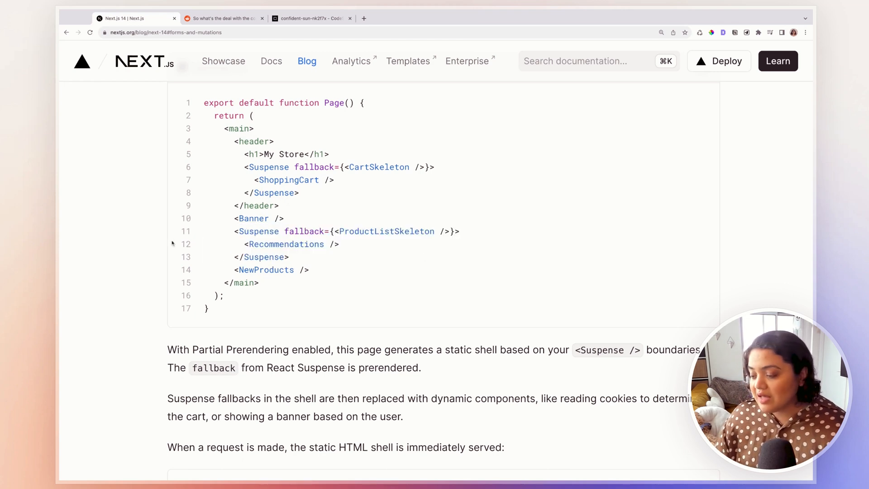
double_click(286, 244)
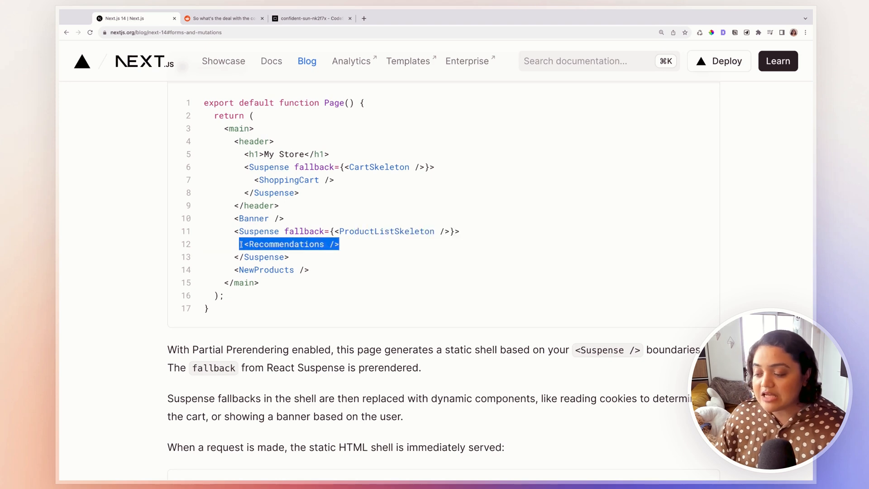
scroll("down", 3)
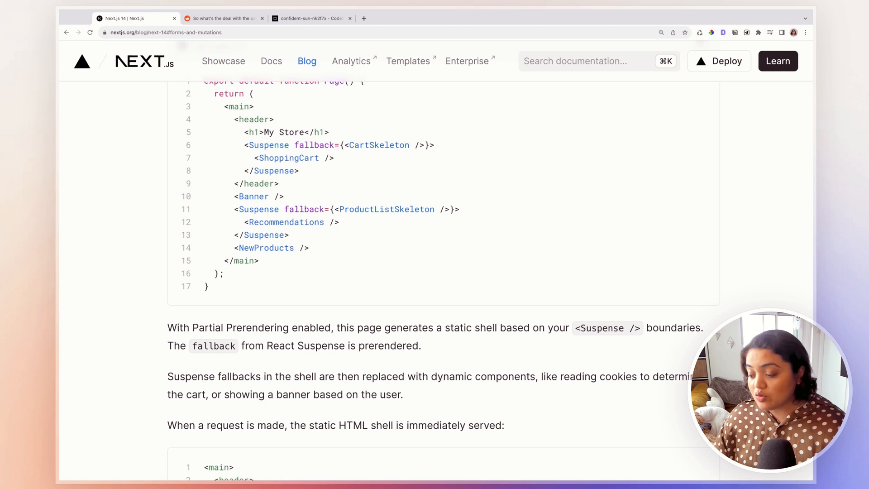
scroll("down", 3)
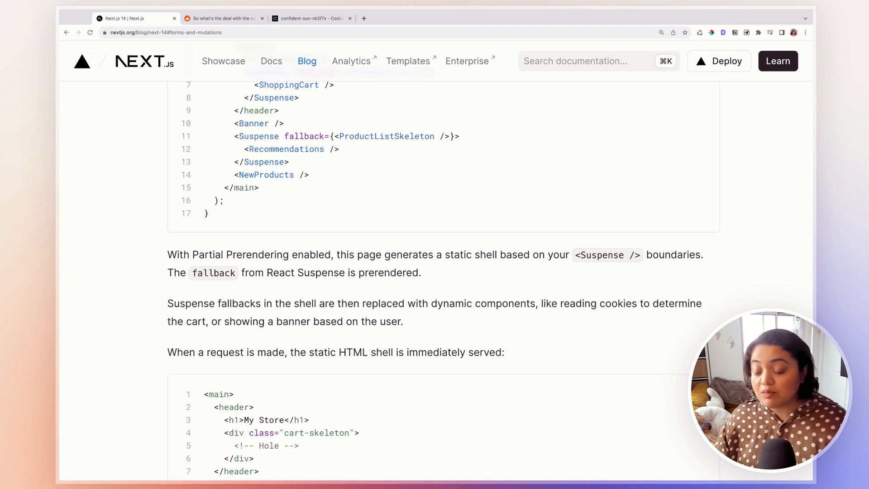
Scroll past the app/cart.tsx cookies example, then back up to Motivation
scroll("down", 3)
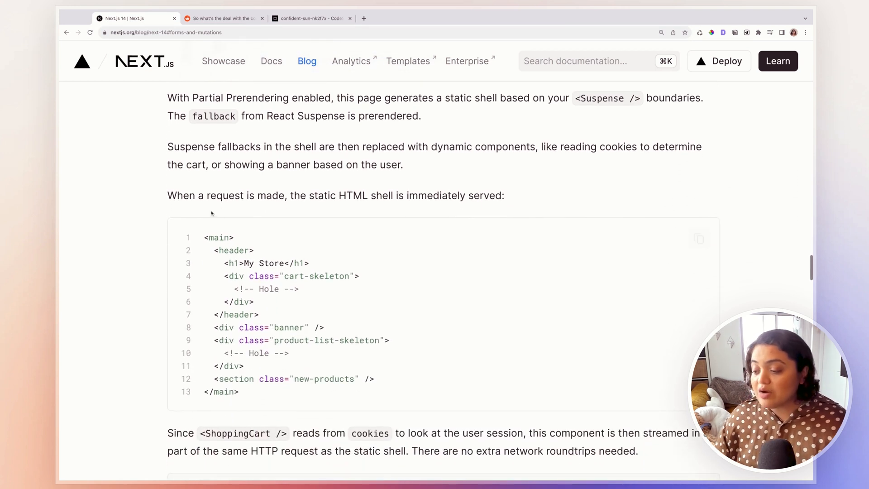
mouse_move(163, 255)
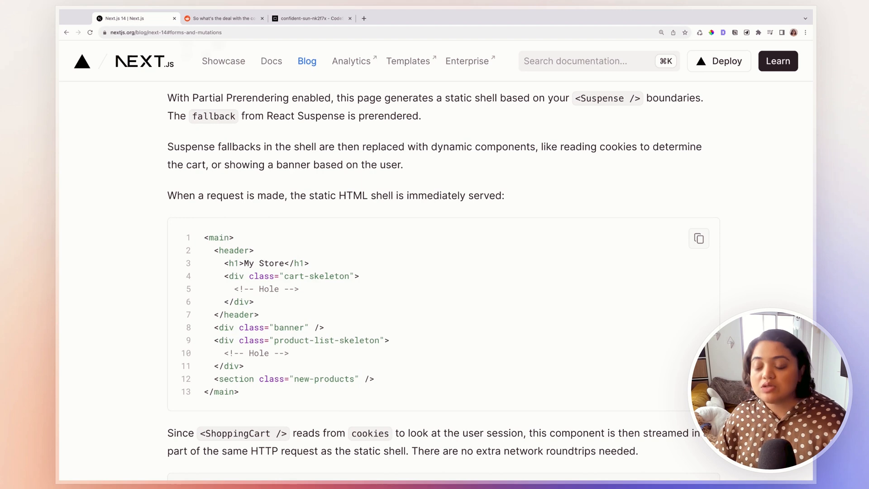
mouse_move(252, 366)
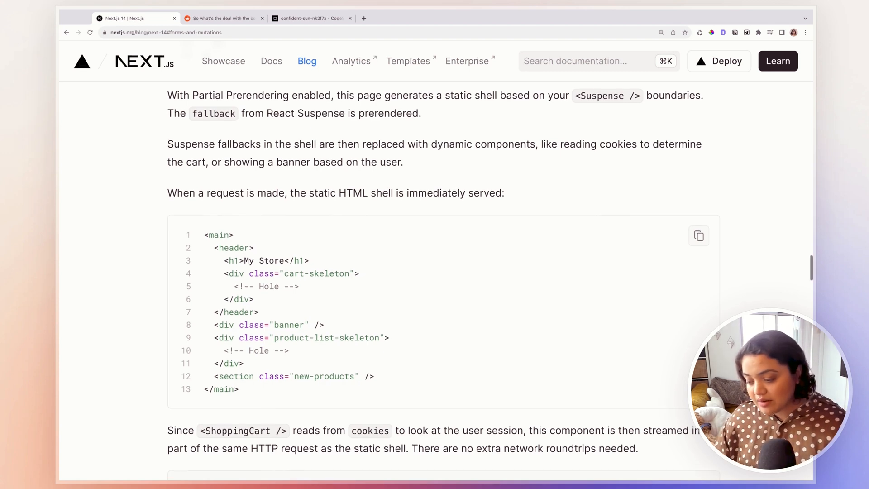
scroll("down", 3)
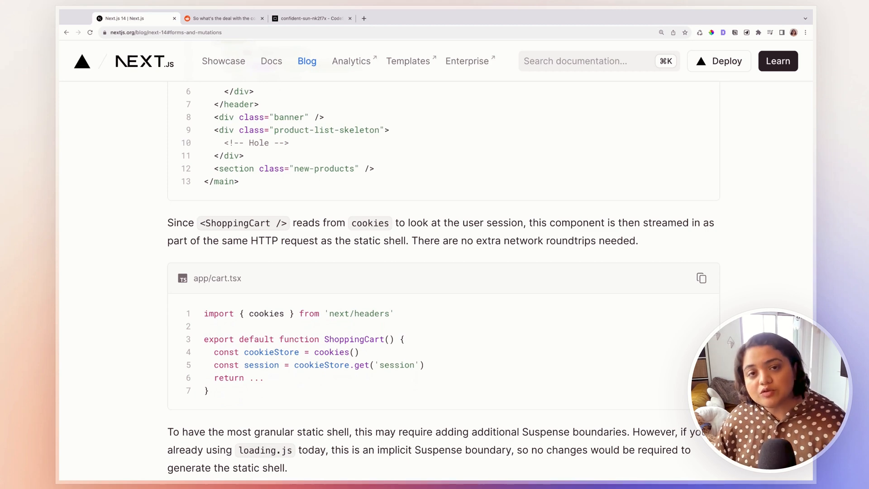
scroll("down", 3)
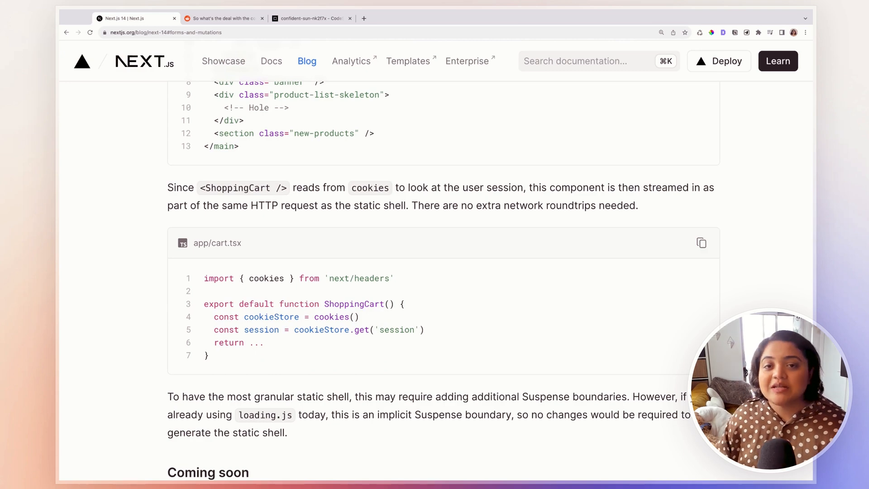
scroll("up", 3)
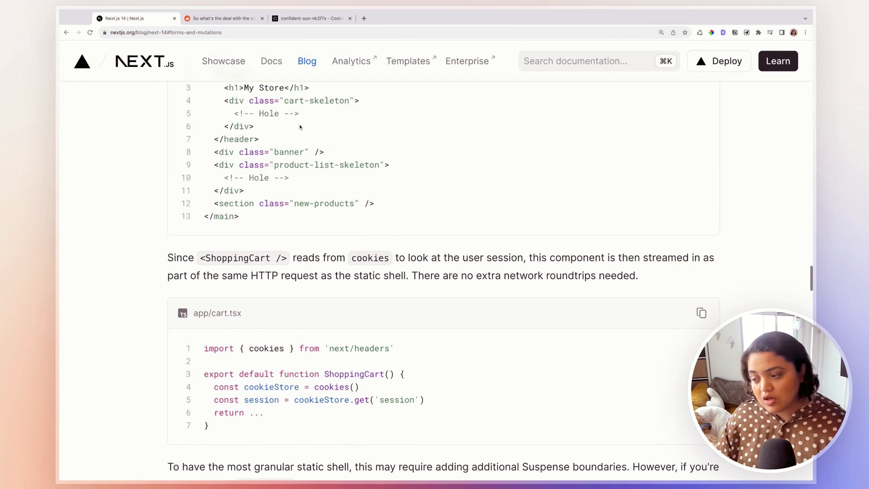
scroll("up", 3)
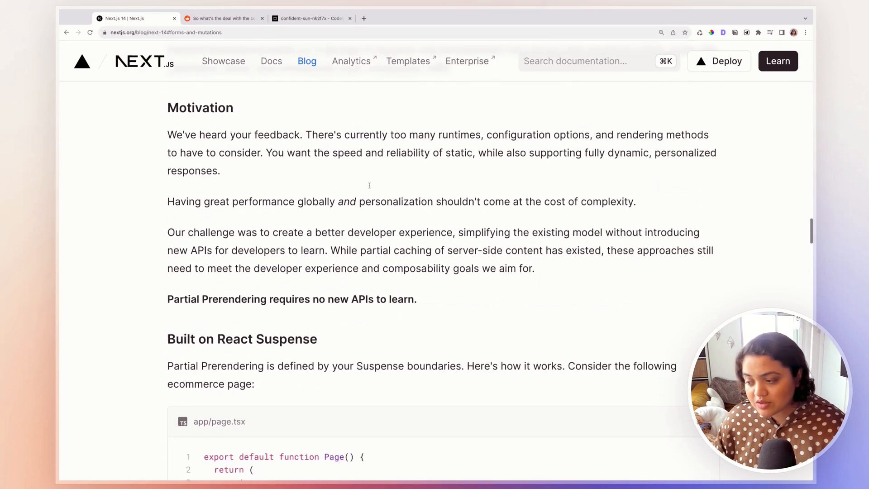
Bring the free Next.js Learn Course announcement and its topic list into view
scroll("up", 3)
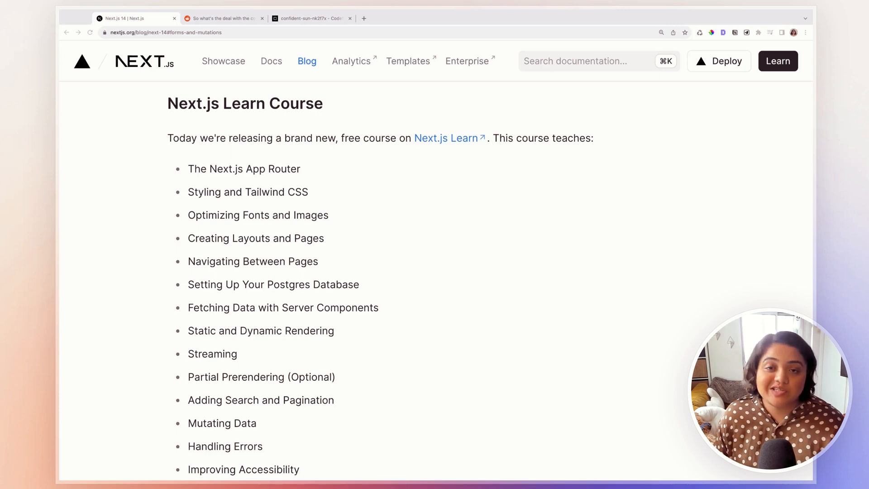
Scroll past the Learn course topic list to the Other Changes heading
scroll("down", 3)
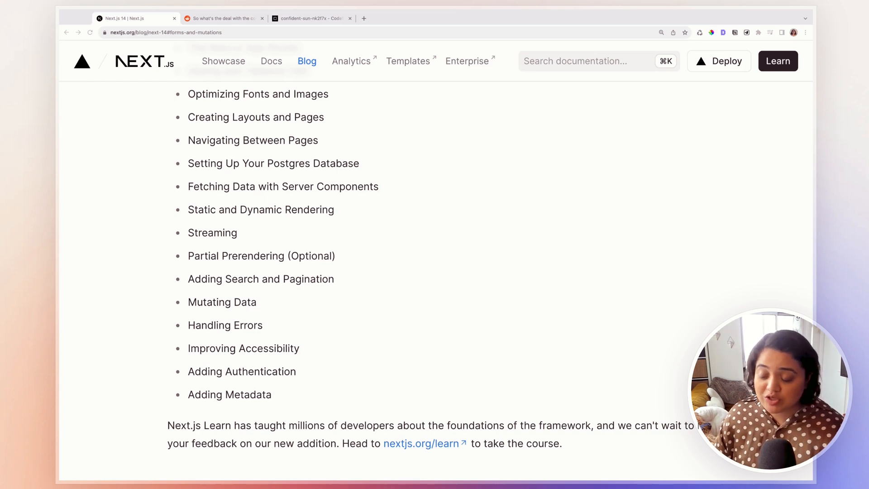
mouse_move(294, 342)
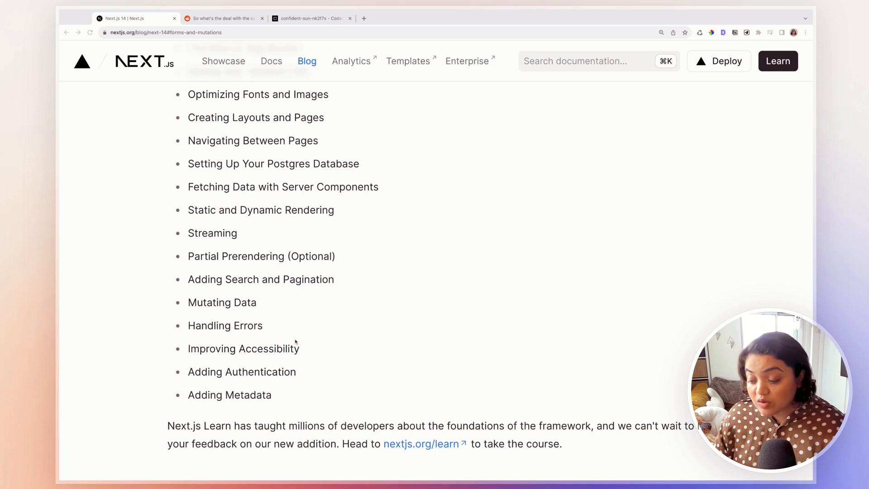
scroll("up", 3)
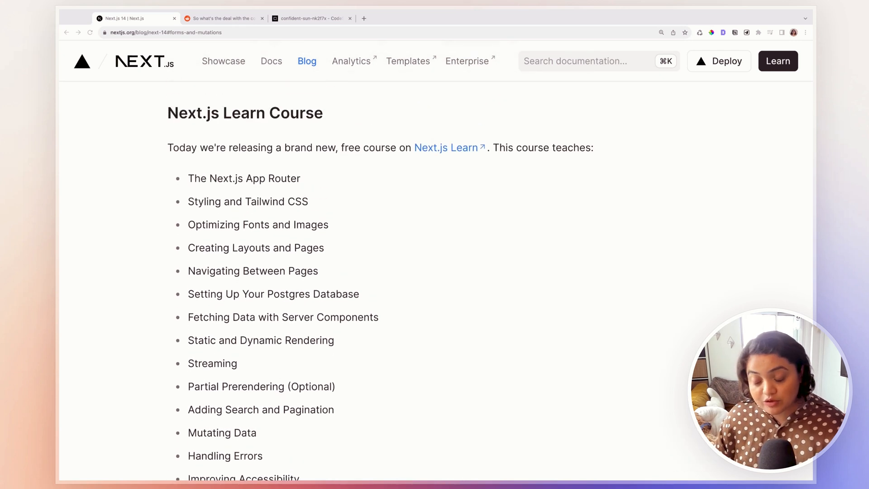
scroll("down", 3)
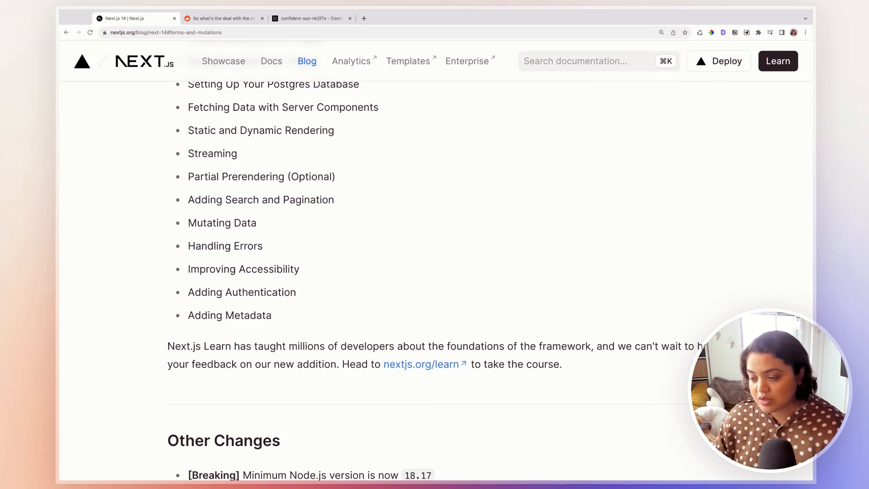
Show the full Other Changes list of breaking changes and deprecations above Contributors
scroll("down", 3)
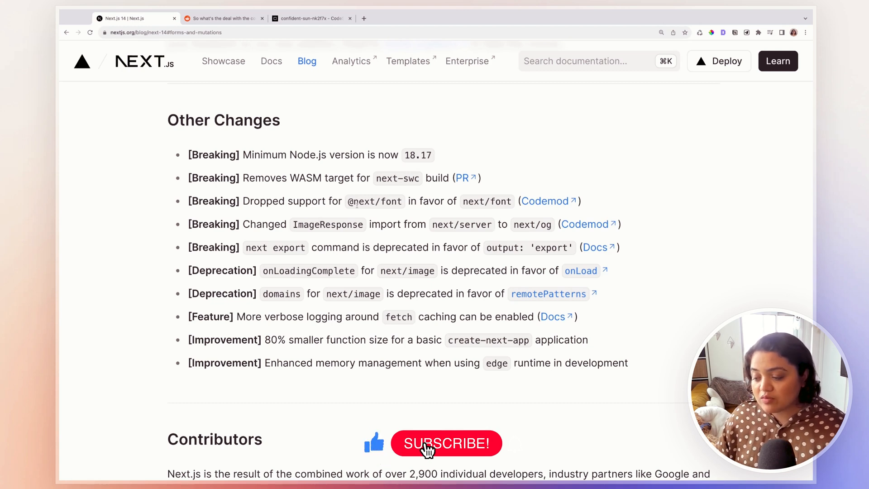
left_click(446, 442)
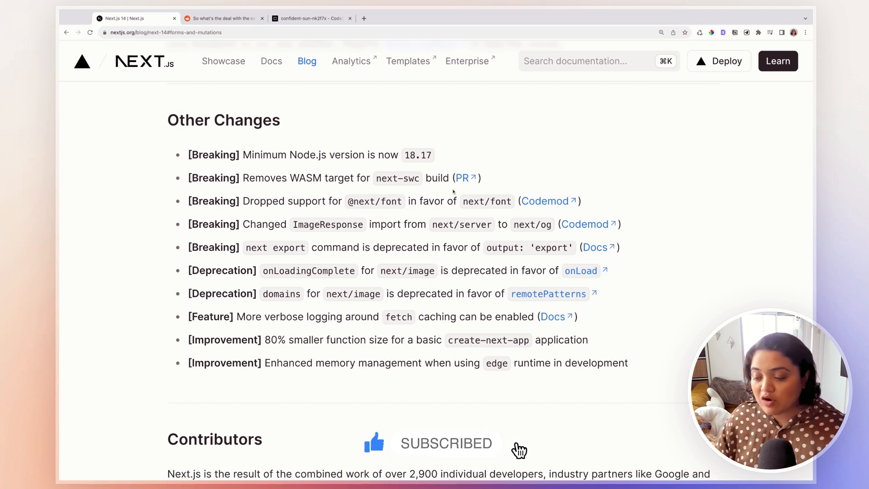
double_click(486, 200)
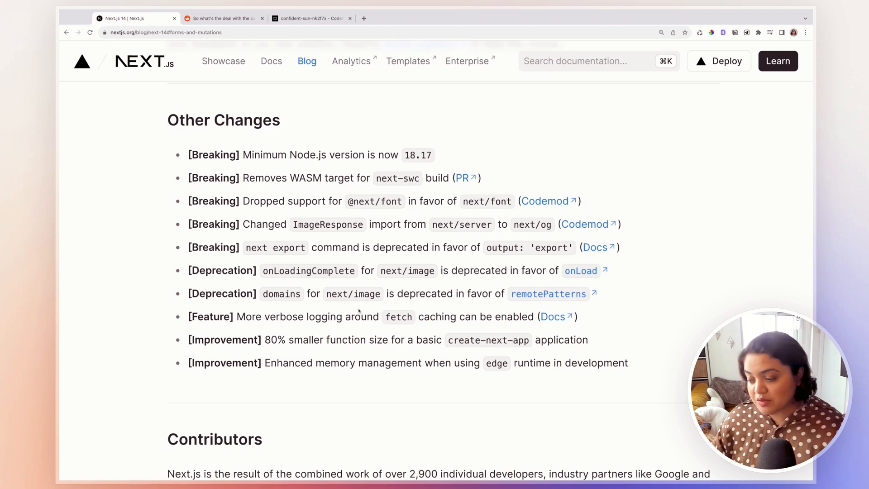
Scroll back to the deprecated viewport, colorScheme and themeColor metadata options
scroll("down", 3)
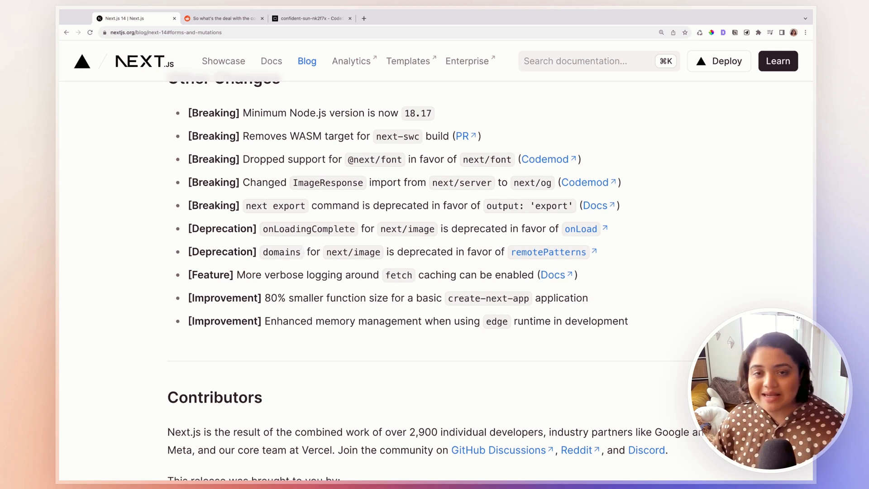
mouse_move(547, 265)
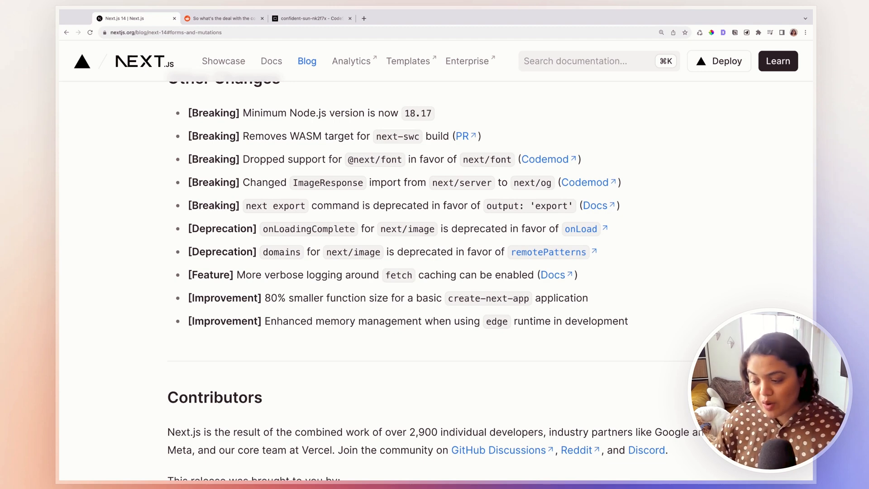
mouse_move(257, 318)
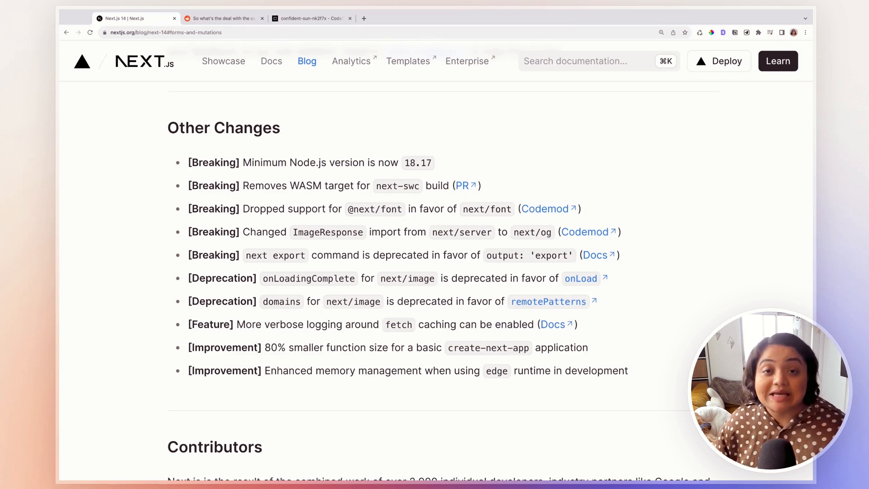
scroll("up", 3)
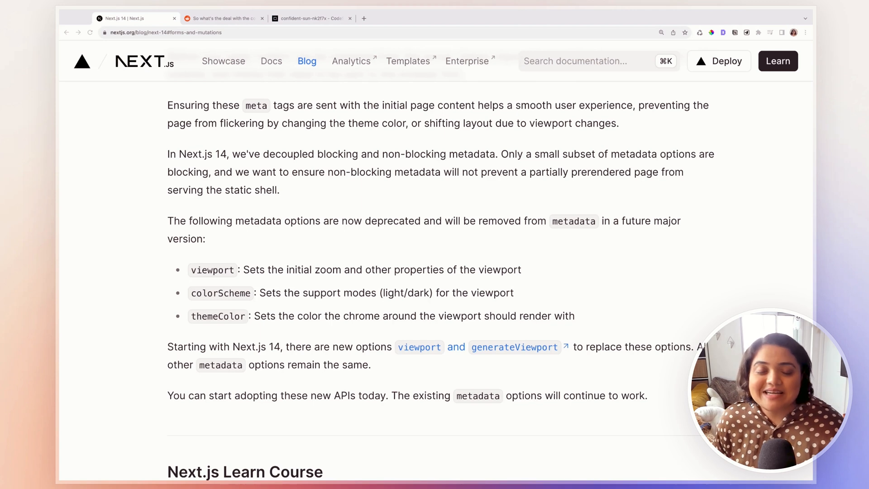